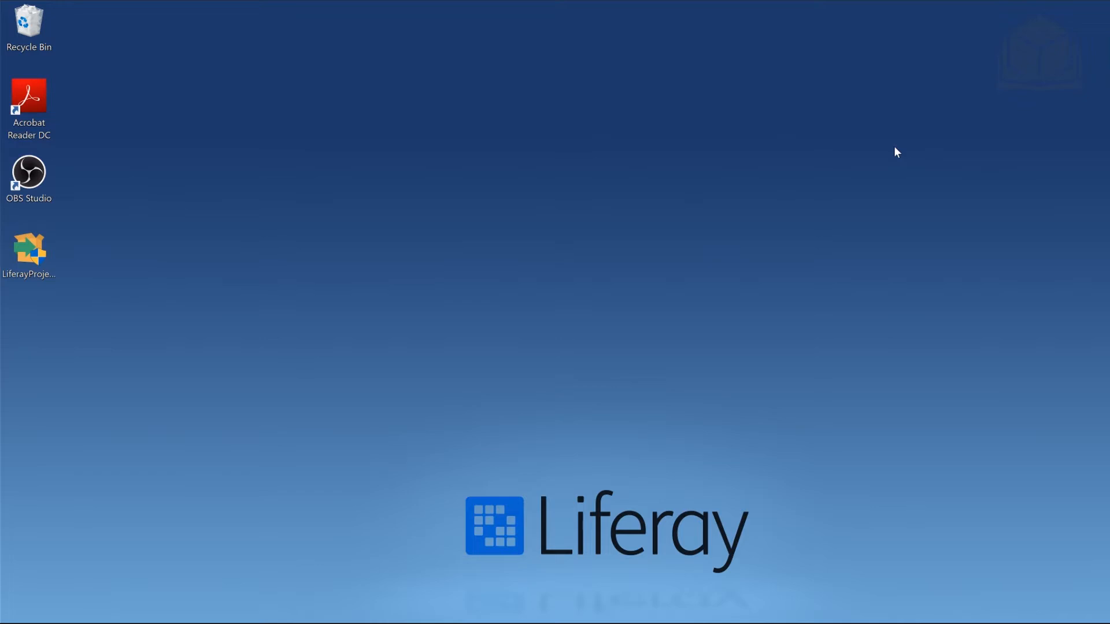
- Check the Java version in a command shell, then start the LiferayProject installer from the desktop
left_click(10, 616)
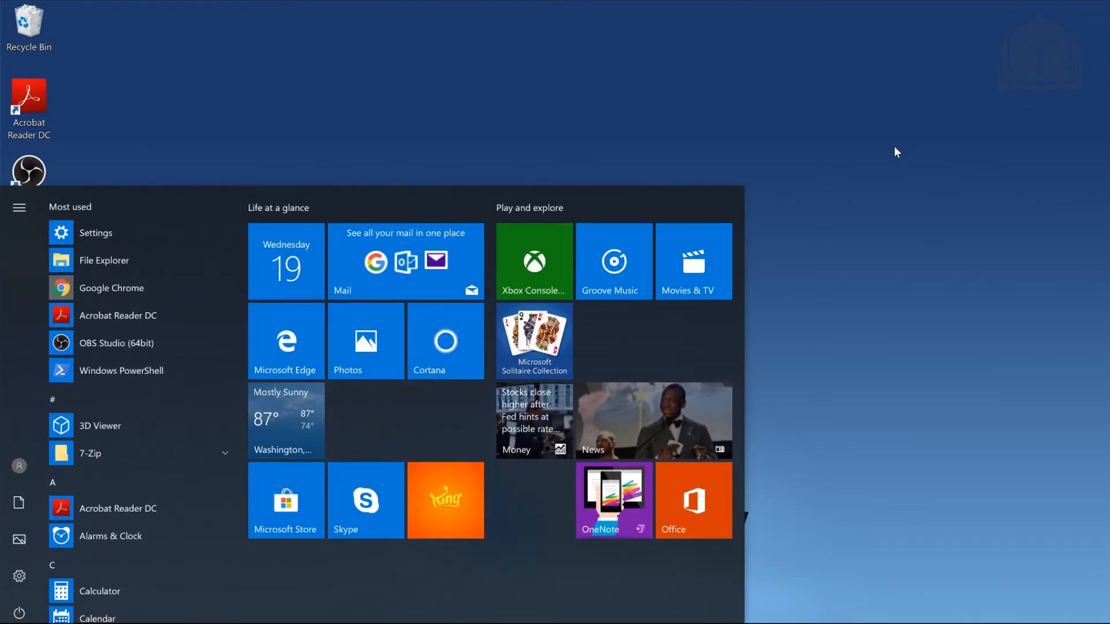
left_click(122, 370)
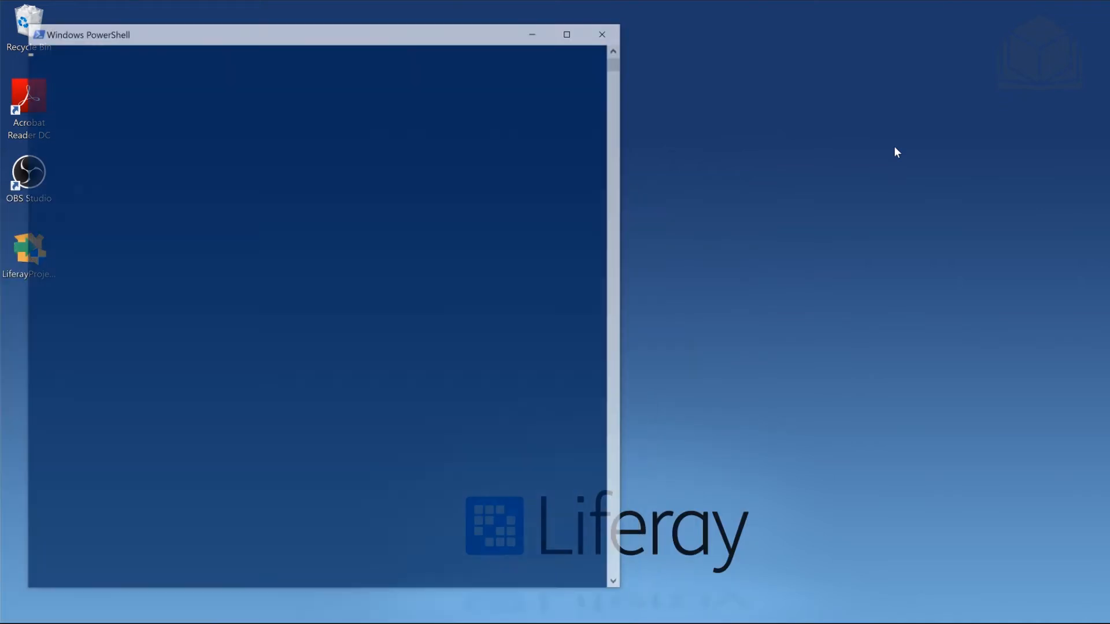
type("java -ve")
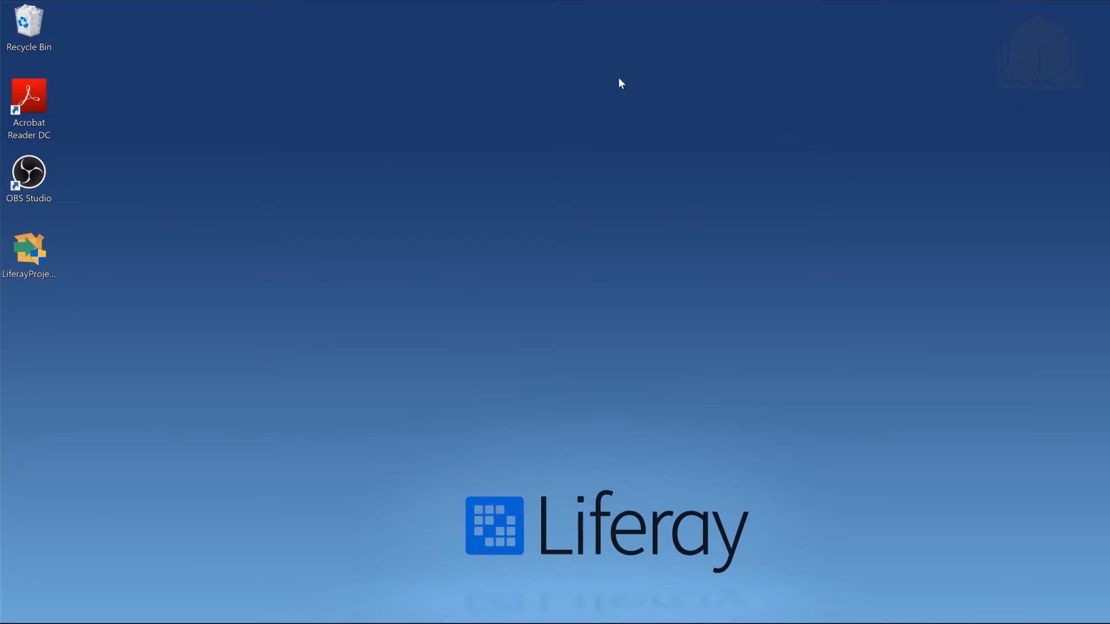
mouse_move(413, 349)
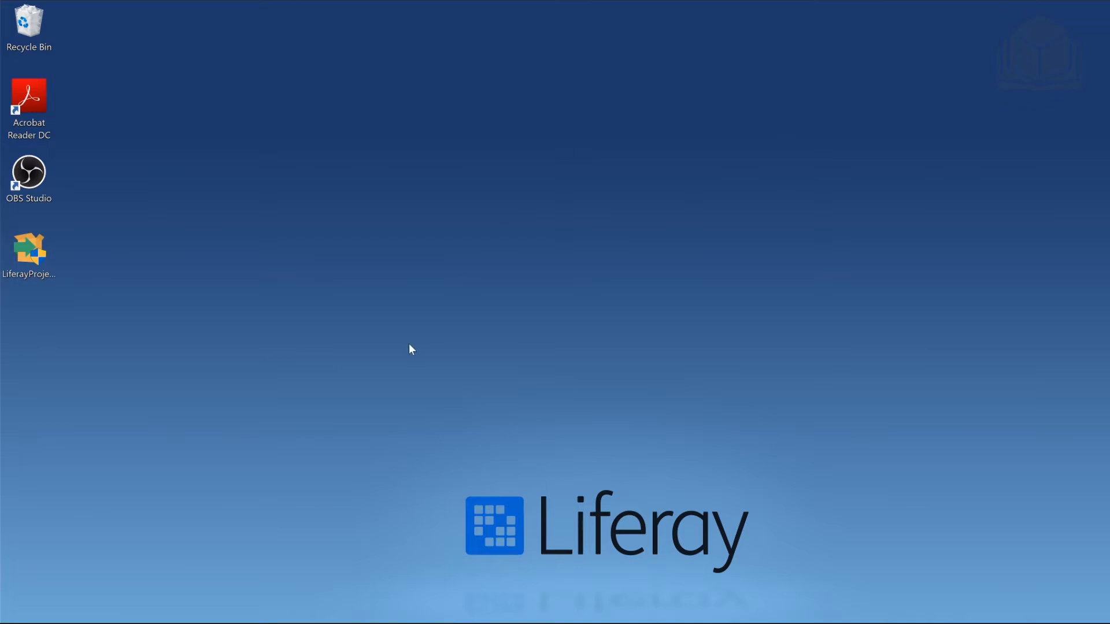
left_click(29, 253)
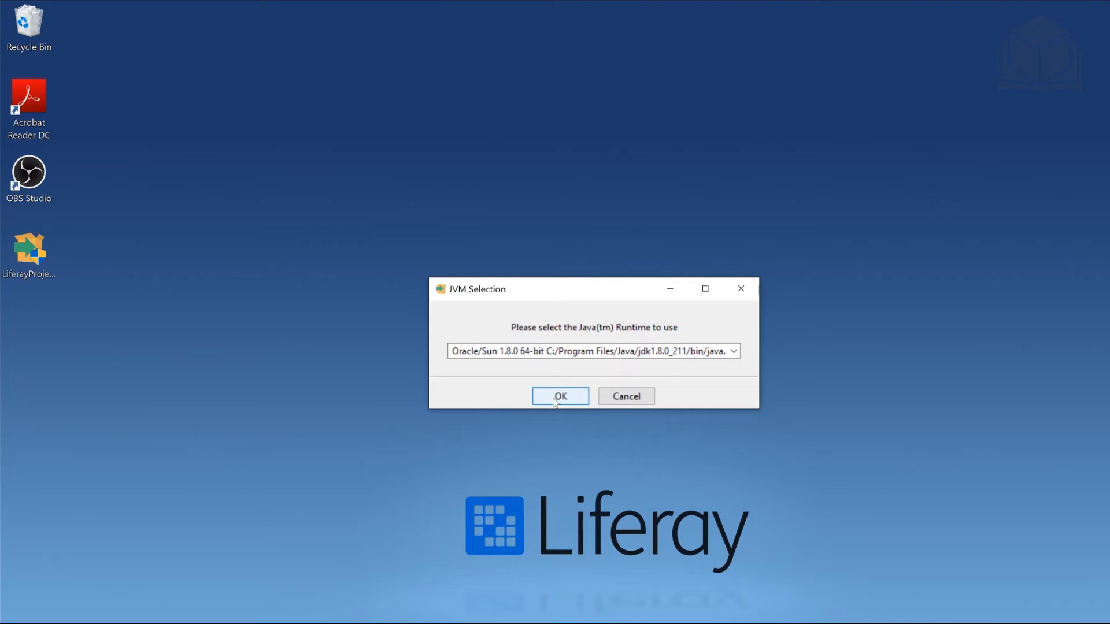
- Accept the Java 1.8.0 runtime, set the install directory to C:\liferay and keep command line tools
left_click(560, 395)
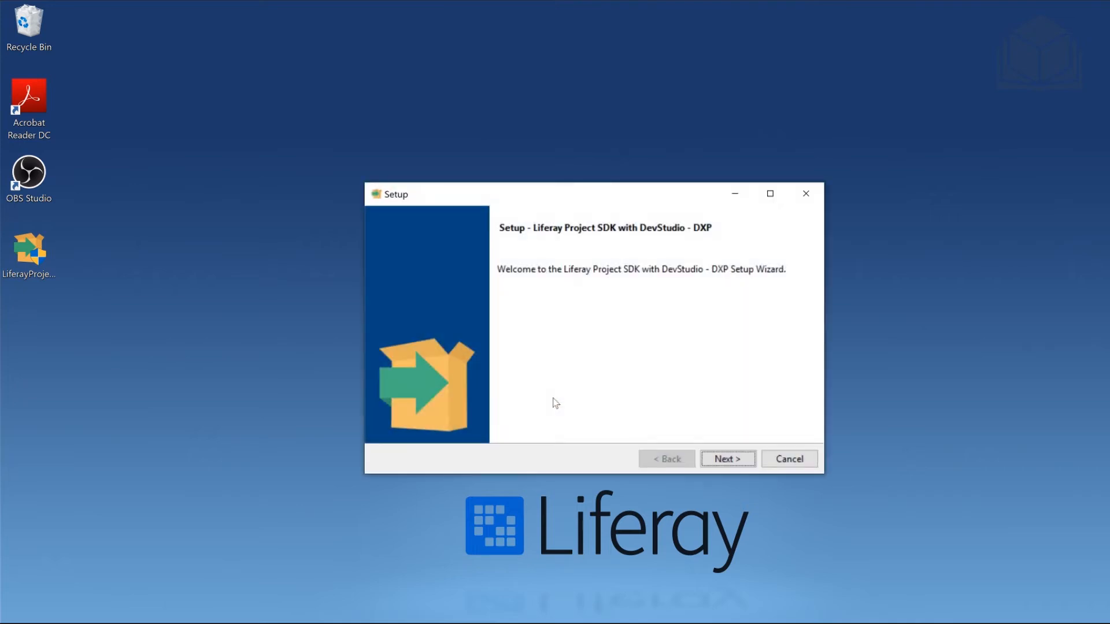
left_click(727, 459)
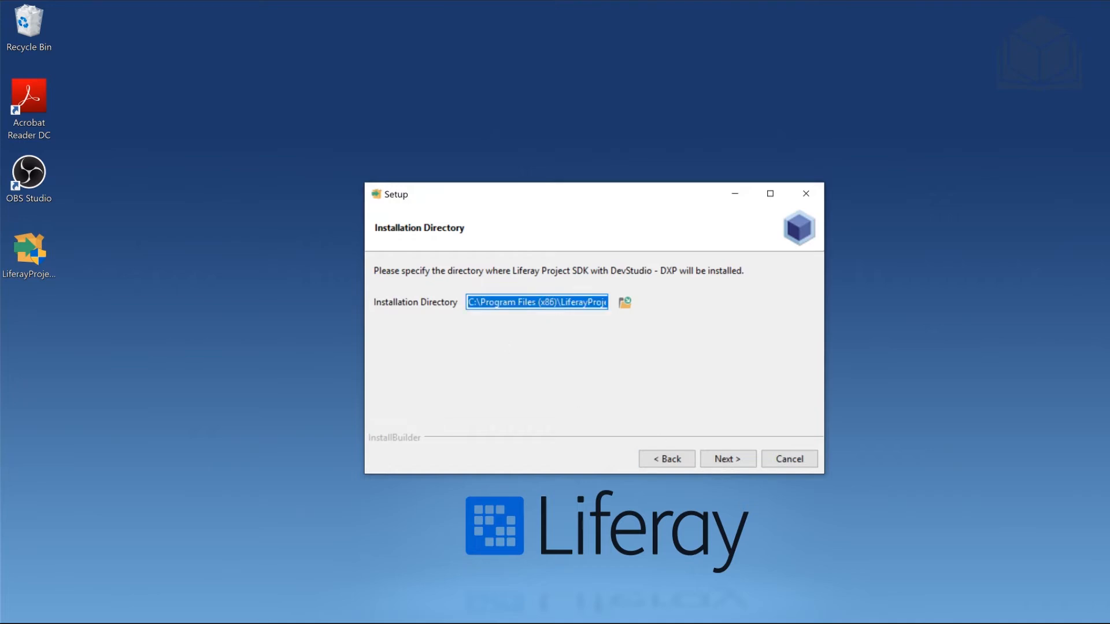
type("C:")
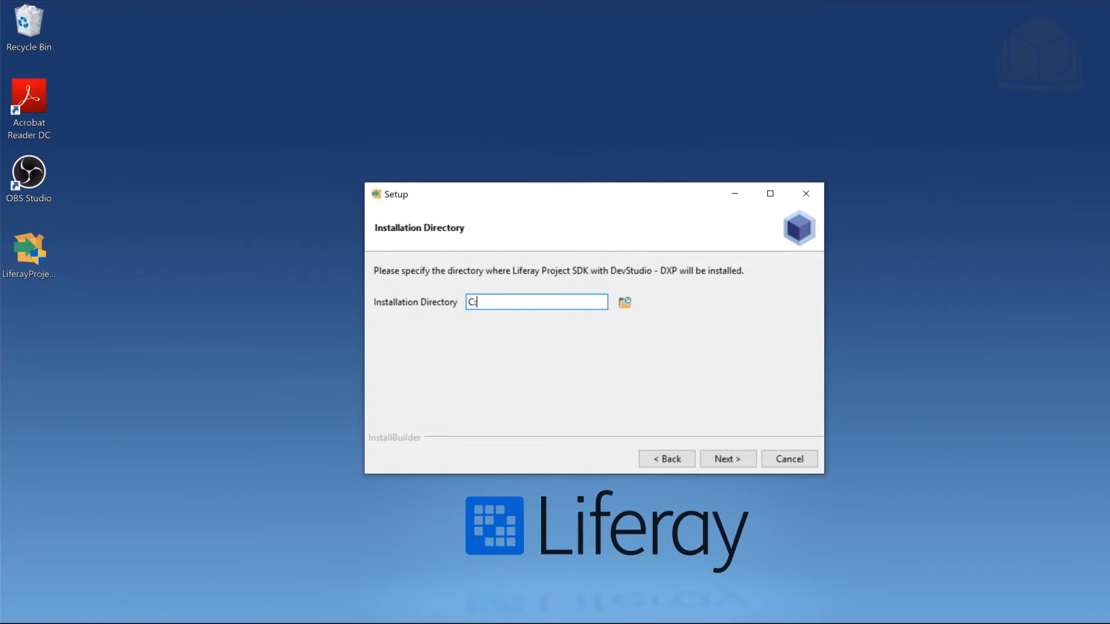
type("\\liferay")
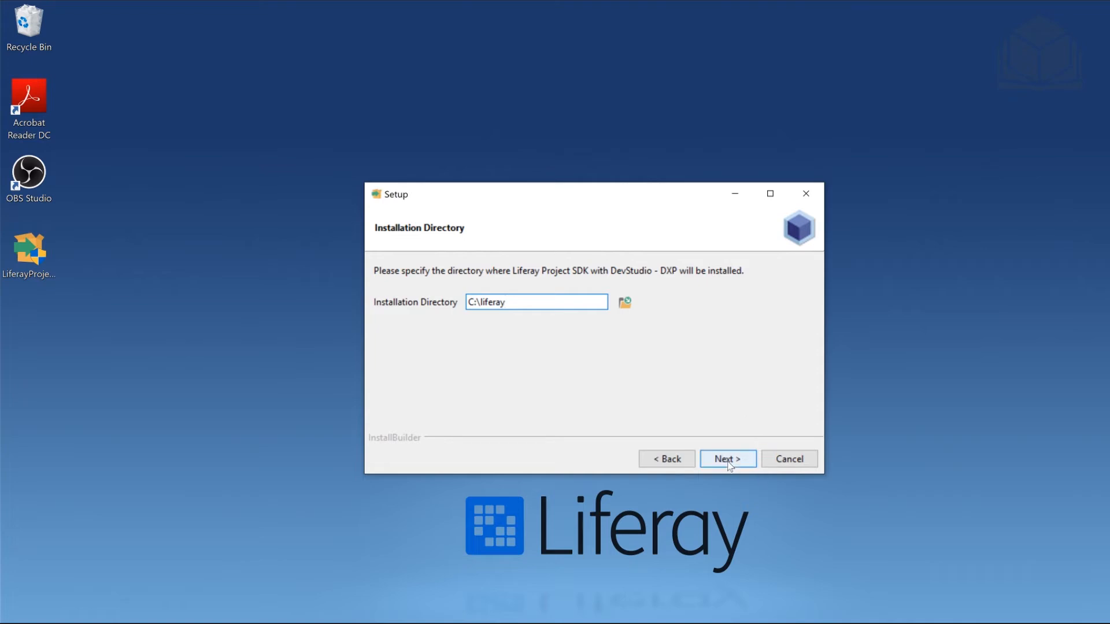
left_click(727, 459)
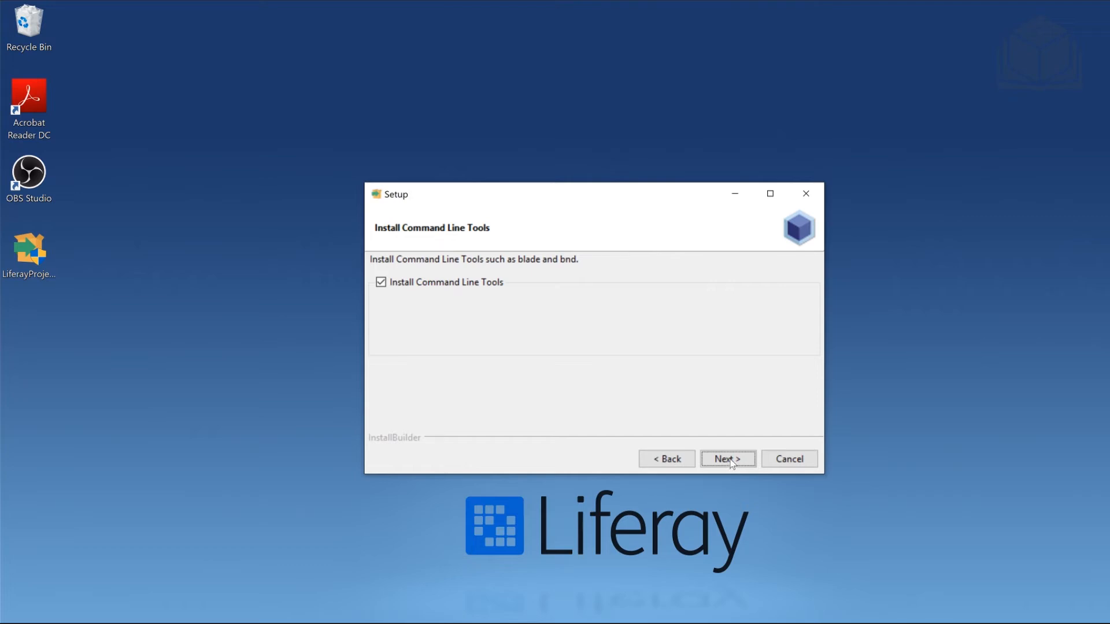
left_click(727, 459)
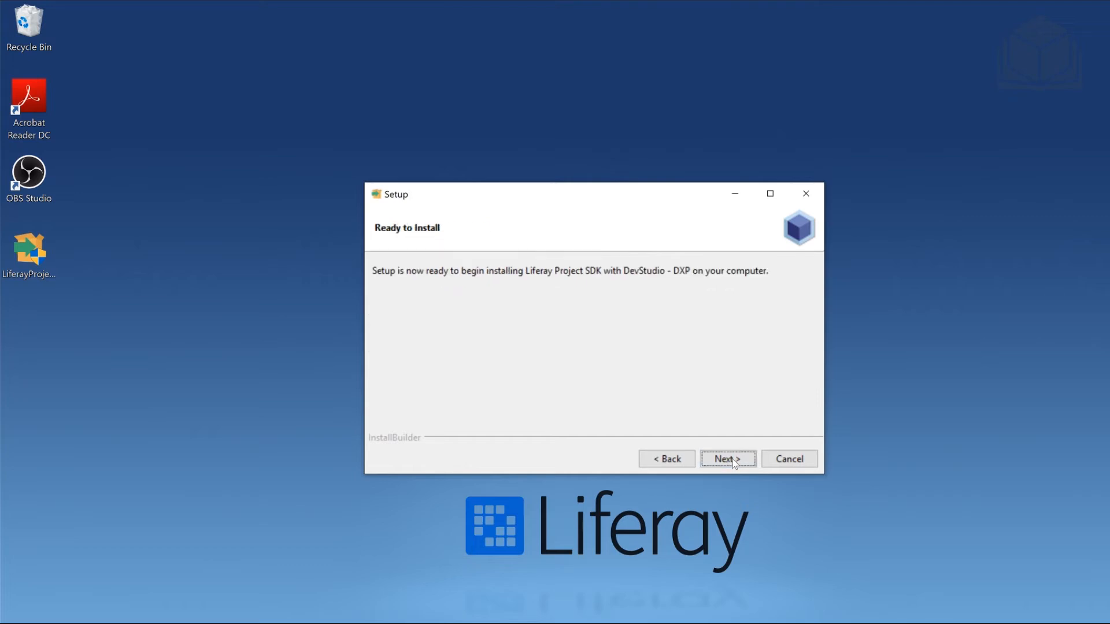
- Run the installation and finish the wizard once it completes
left_click(727, 459)
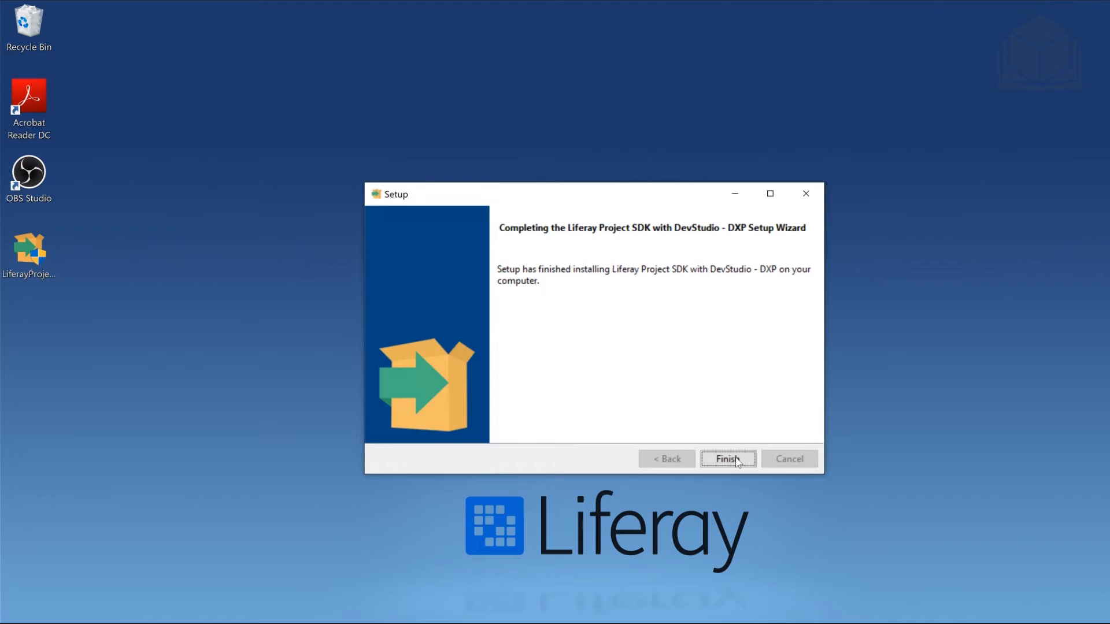
left_click(727, 459)
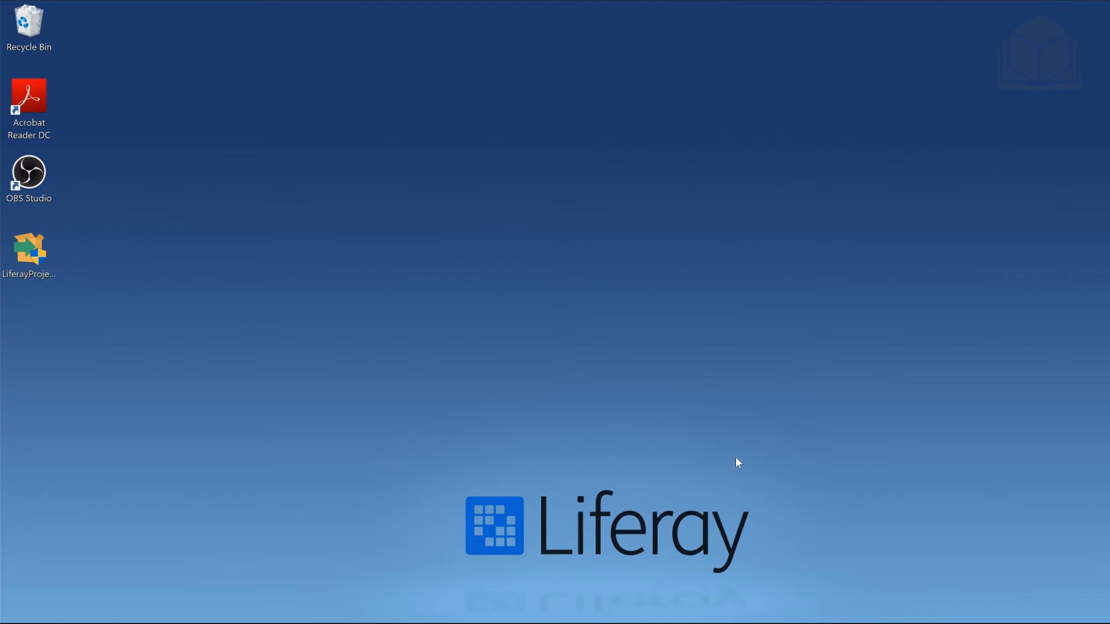
mouse_move(170, 620)
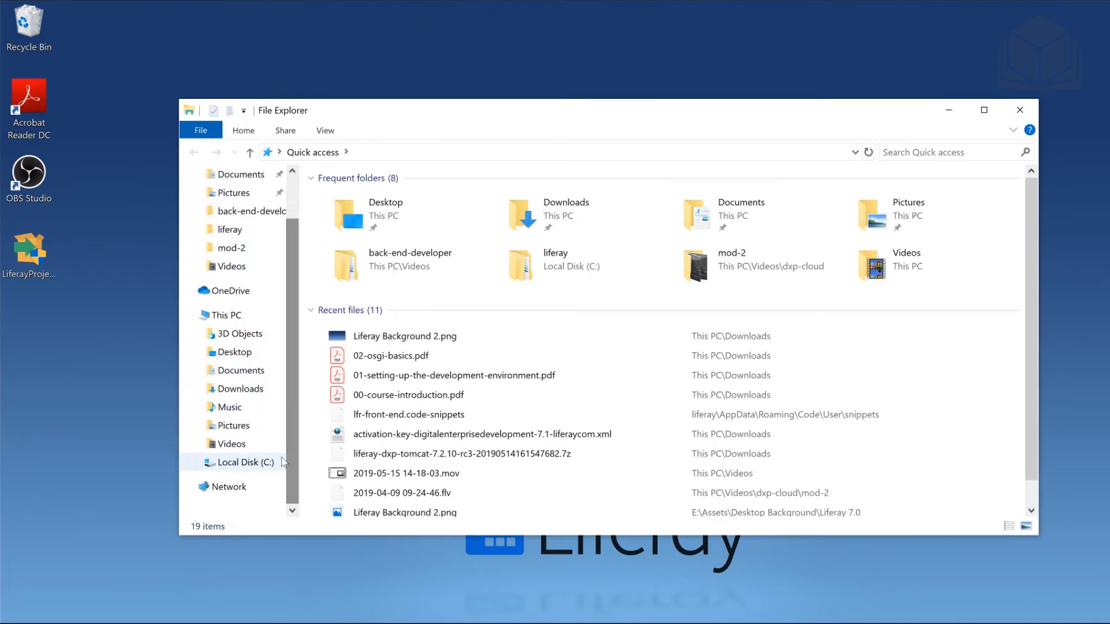
- Browse to C:\liferay\liferay-developer-studio and select DeveloperStudio.exe
left_click(244, 461)
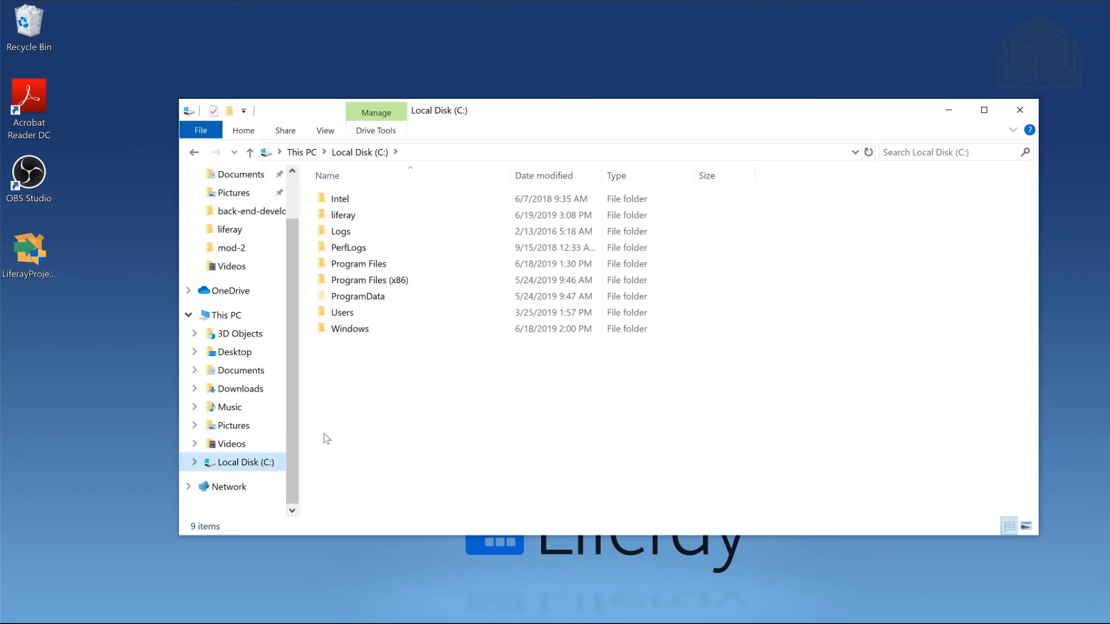
left_click(343, 215)
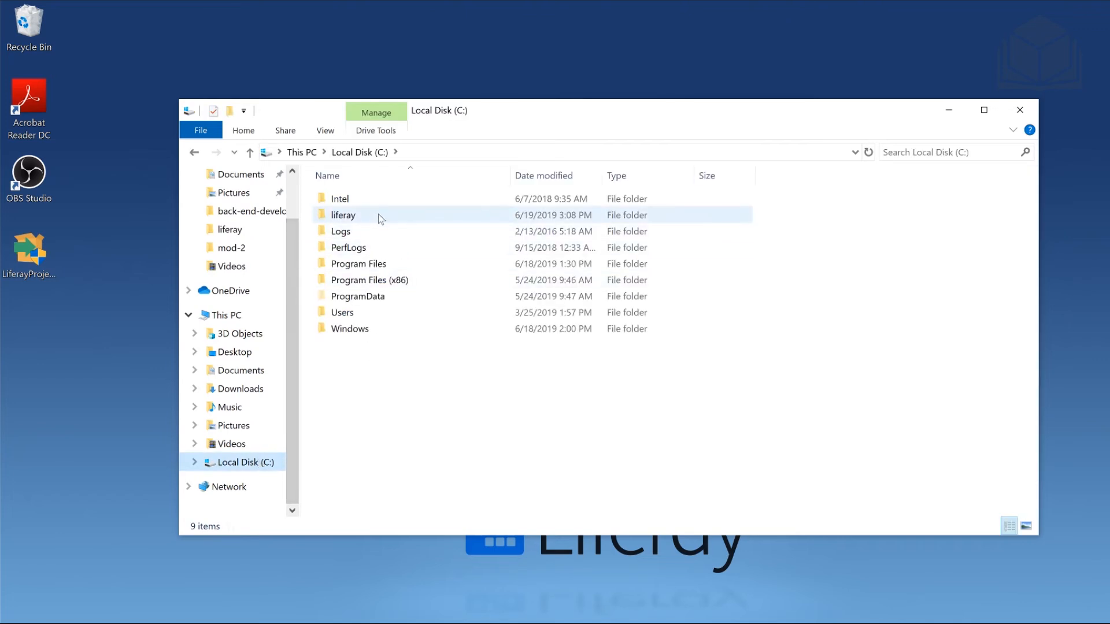
double_click(344, 215)
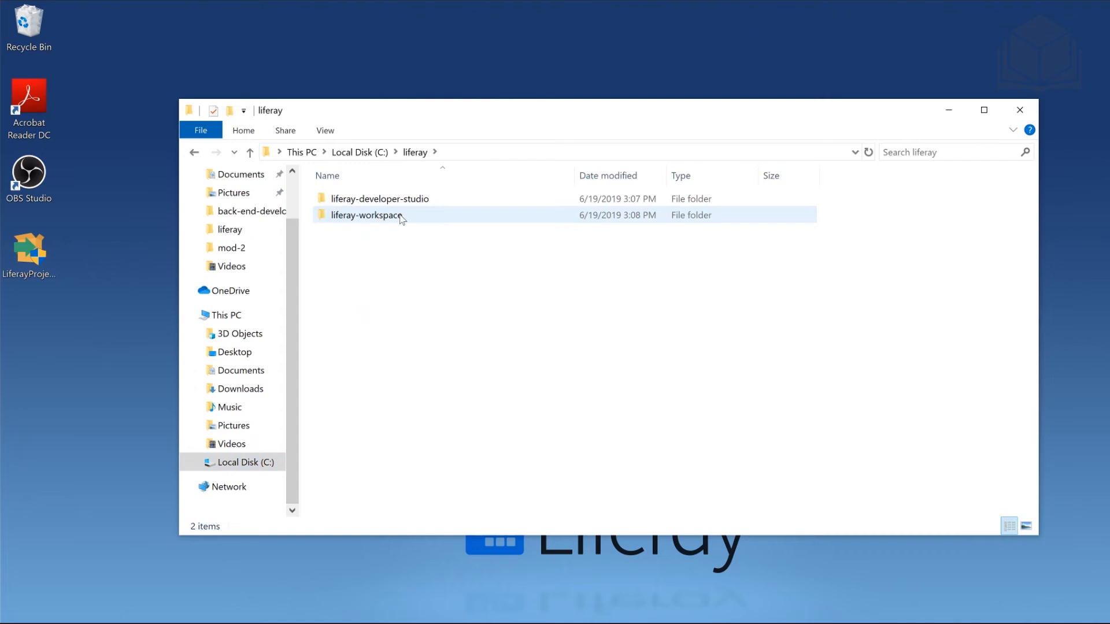
left_click(380, 198)
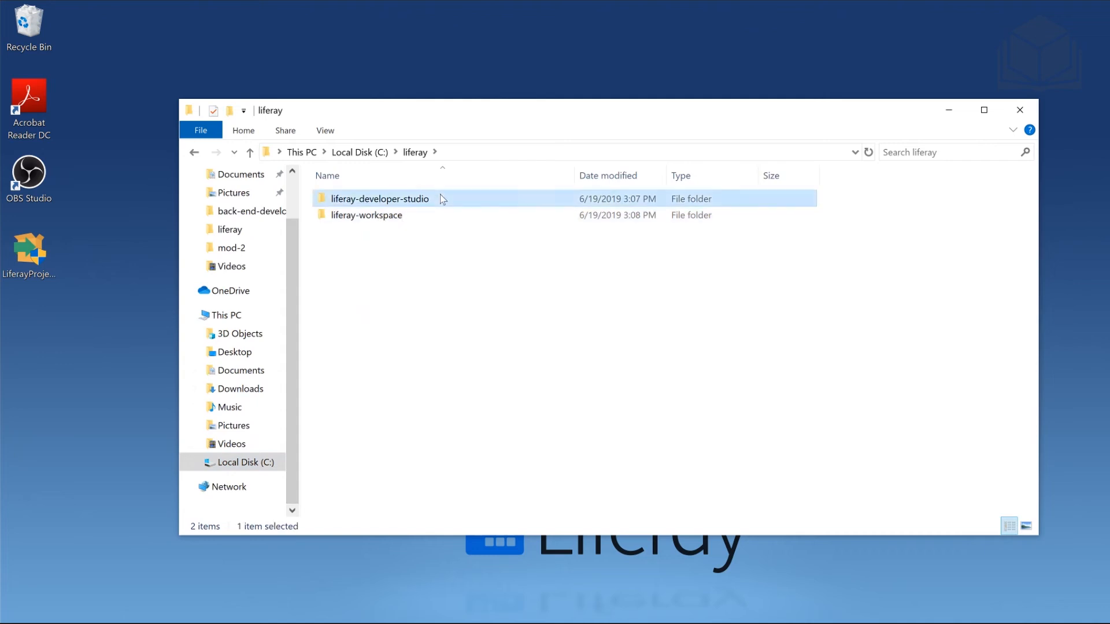
double_click(379, 198)
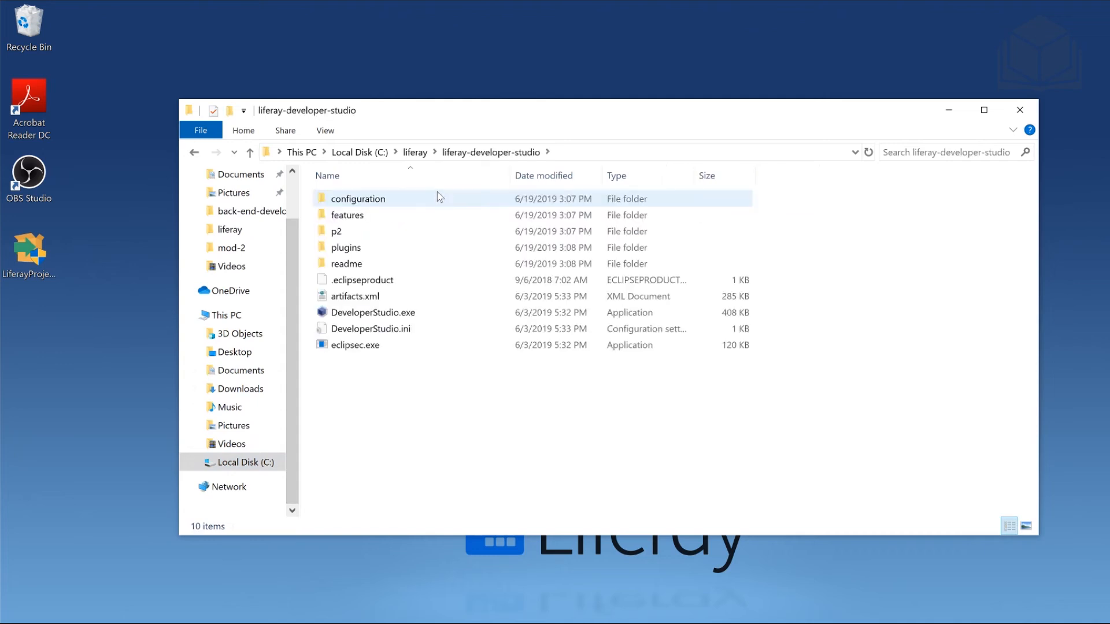
left_click(373, 312)
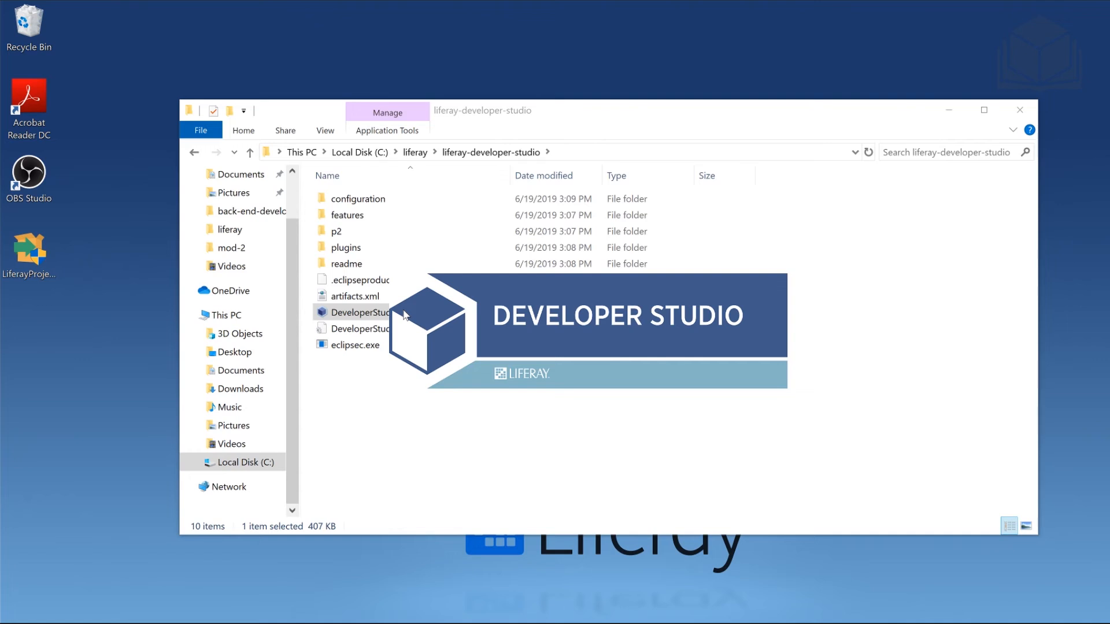
- Launch DeveloperStudio.exe so the workspace selection dialog appears
double_click(360, 312)
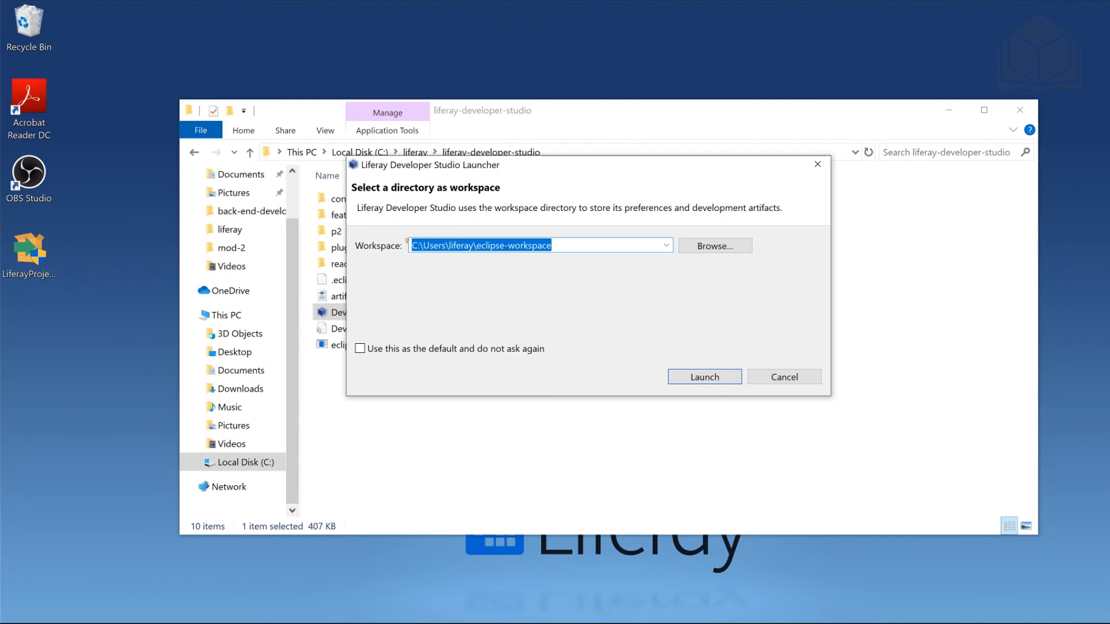
mouse_move(583, 239)
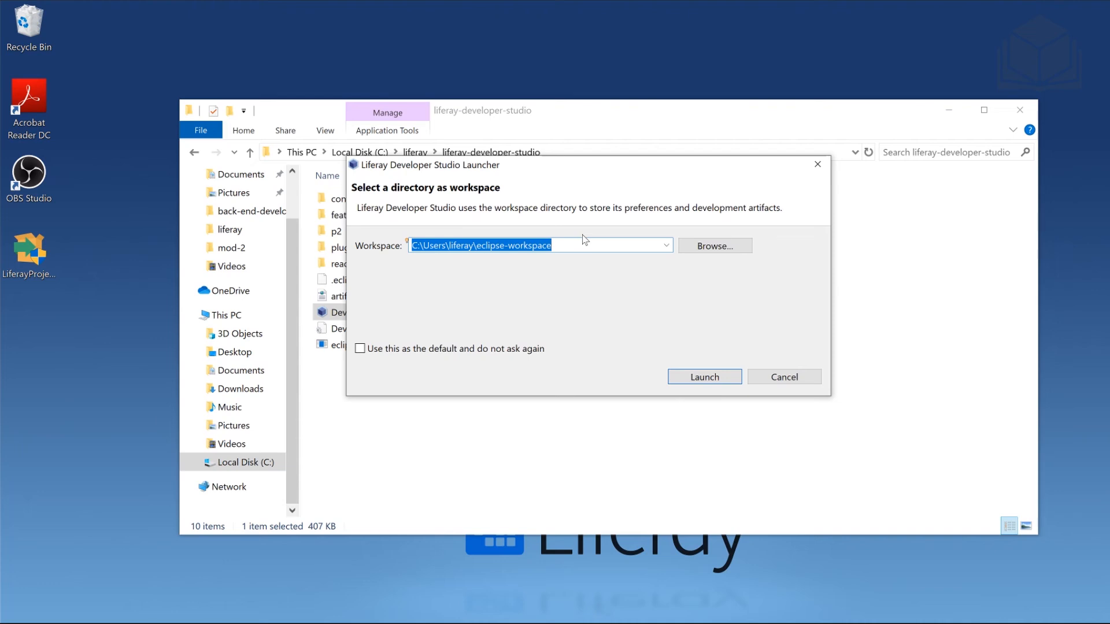
- Set the workspace to C:\liferay\ide-workspace and launch Developer Studio
type("C:\\liferay\\")
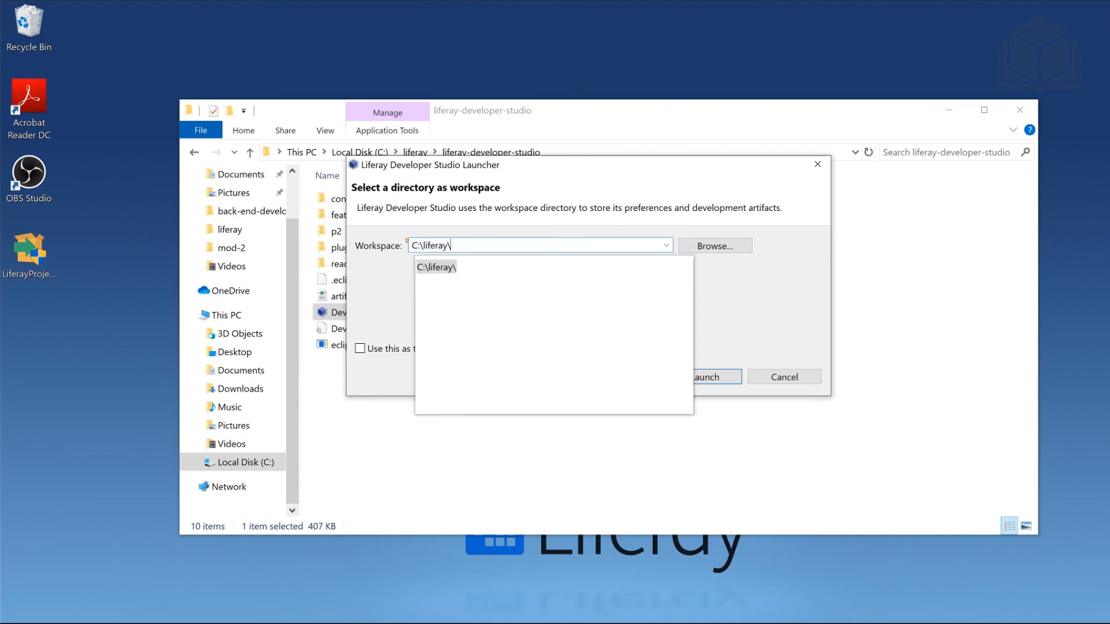
type("ide-")
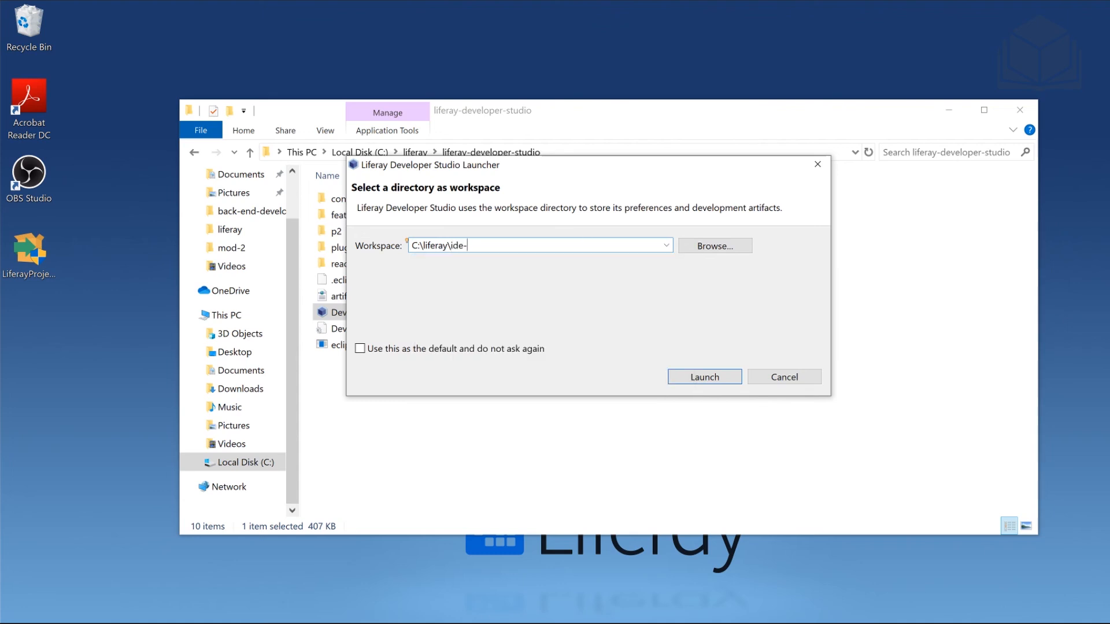
type("workspace")
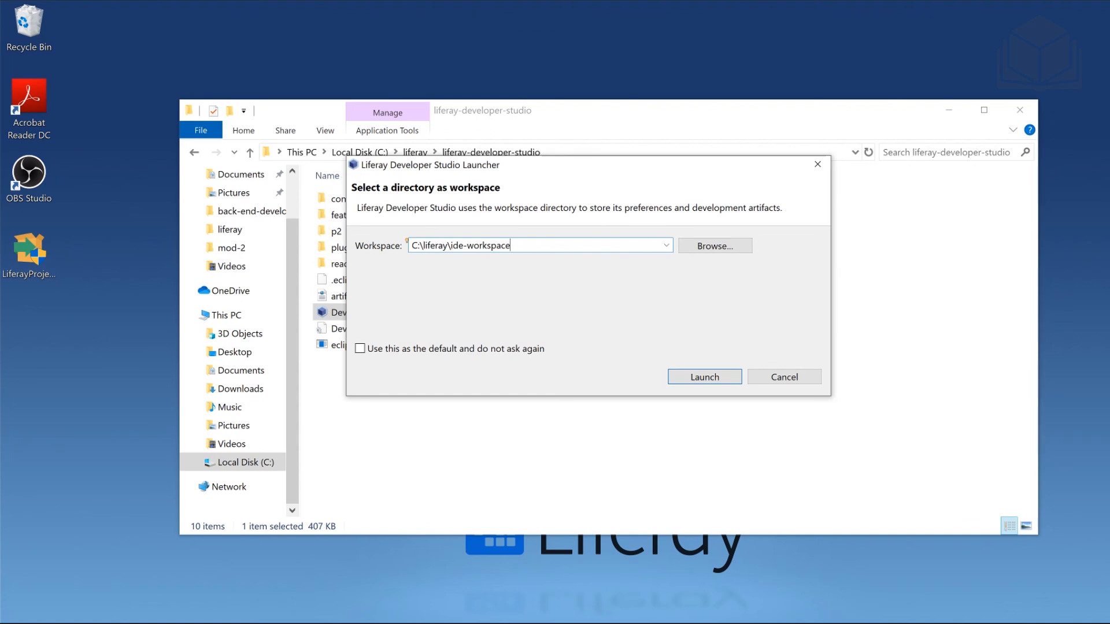
mouse_move(754, 342)
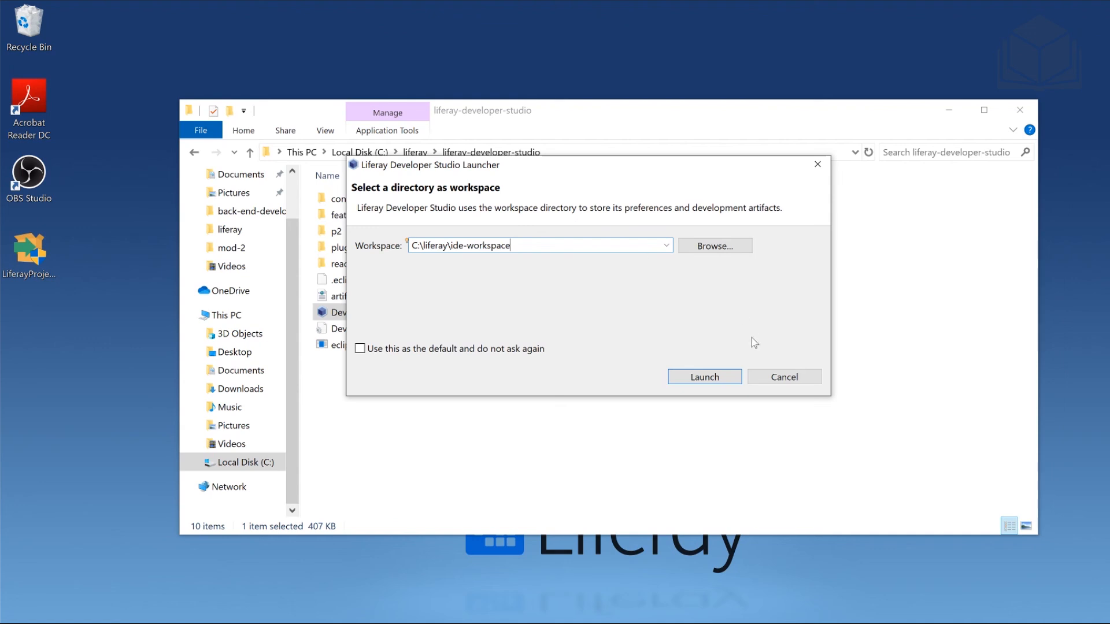
left_click(703, 377)
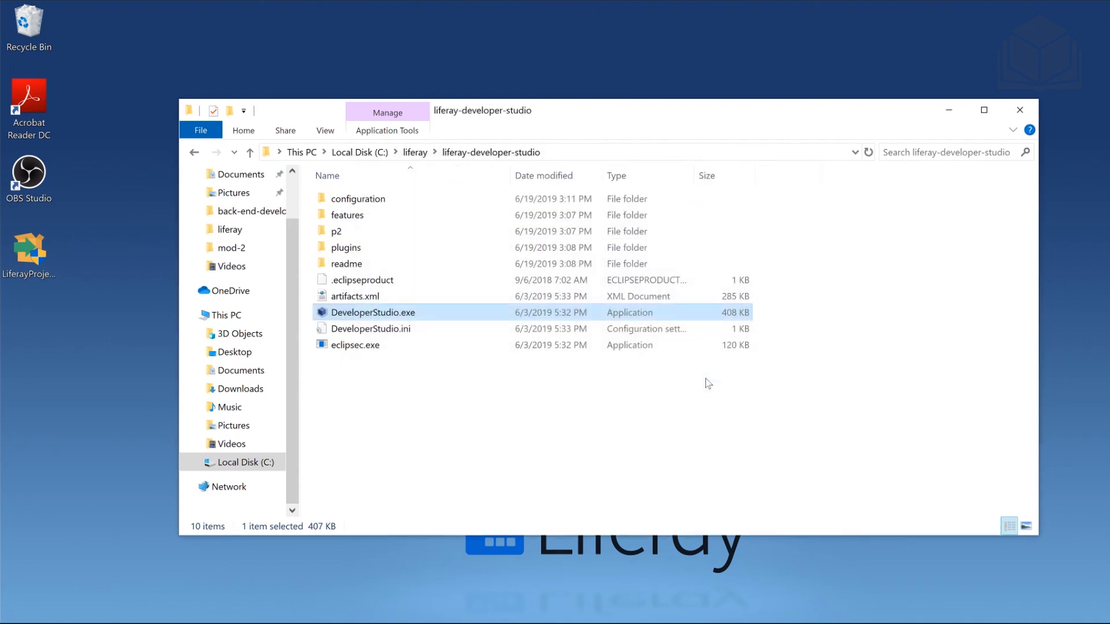
double_click(373, 312)
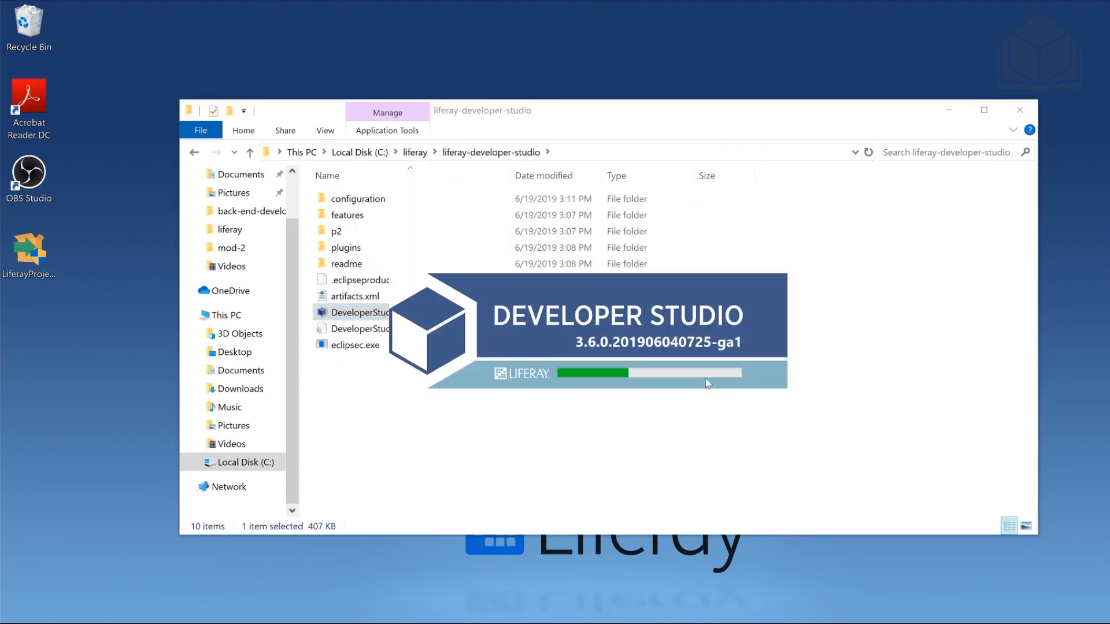